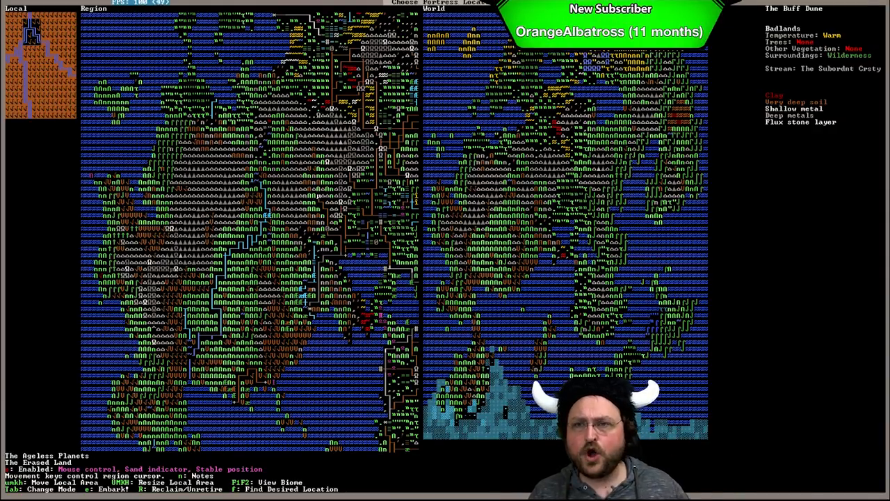
{"action": "mouse_move", "coordinate": [790, 138]}
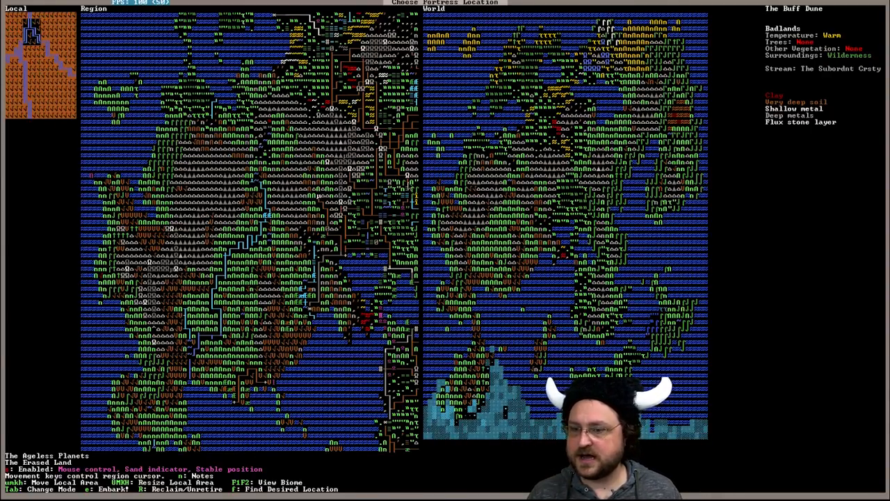
{"action": "mouse_move", "coordinate": [386, 250]}
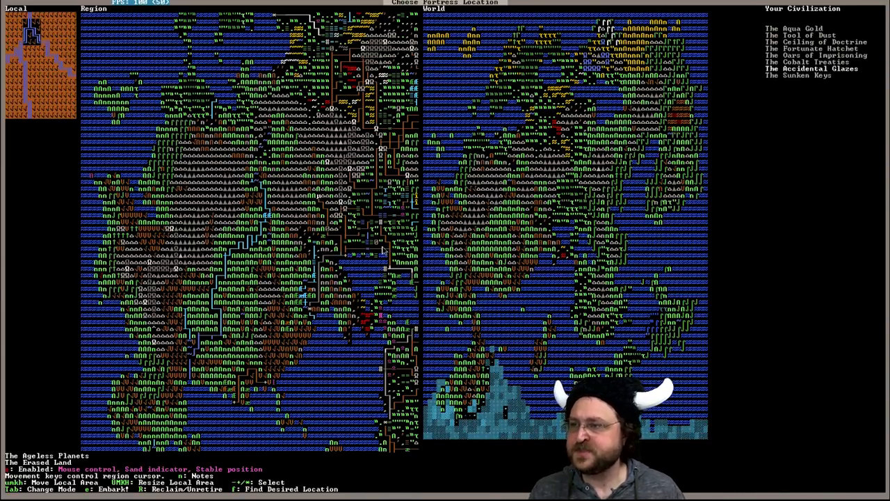
{"action": "mouse_move", "coordinate": [786, 141]}
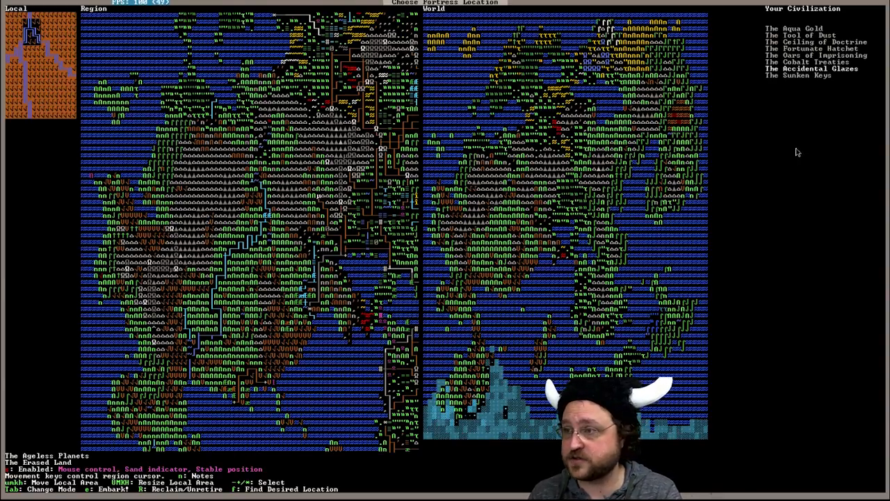
{"action": "mouse_move", "coordinate": [827, 100]}
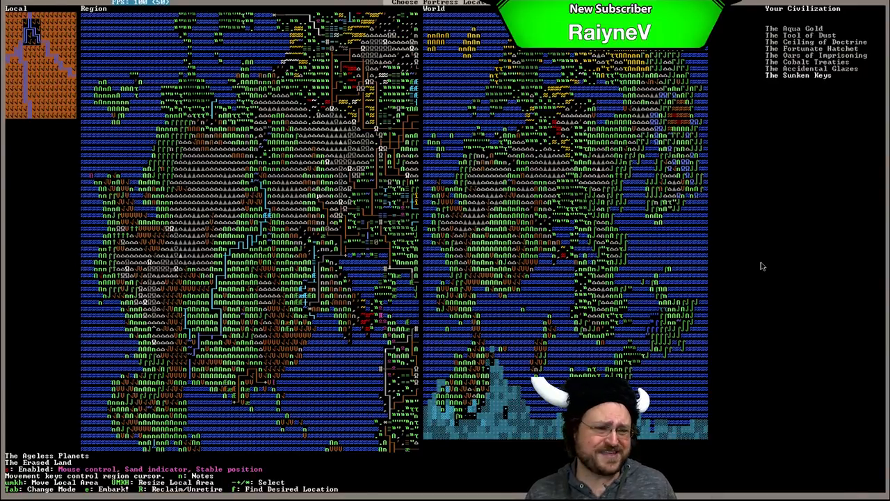
{"action": "mouse_move", "coordinate": [831, 292]}
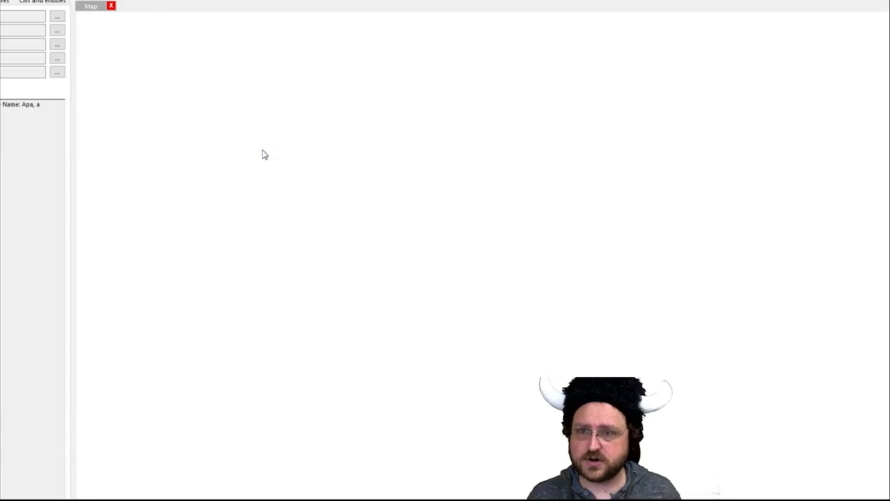
- Browse The Cobalt Treaties civilization's leaders, worships, sites, populations and event log from the world summary
{"action": "left_click", "coordinate": [92, 6]}
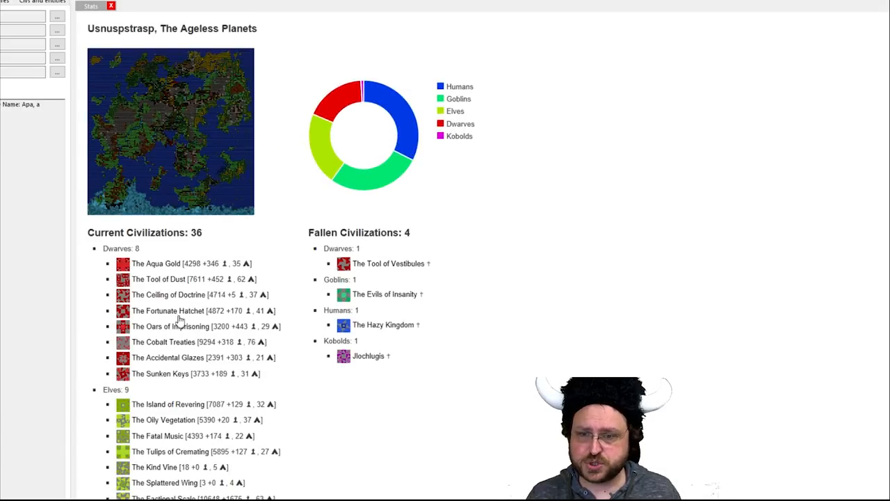
{"action": "left_click", "coordinate": [165, 342]}
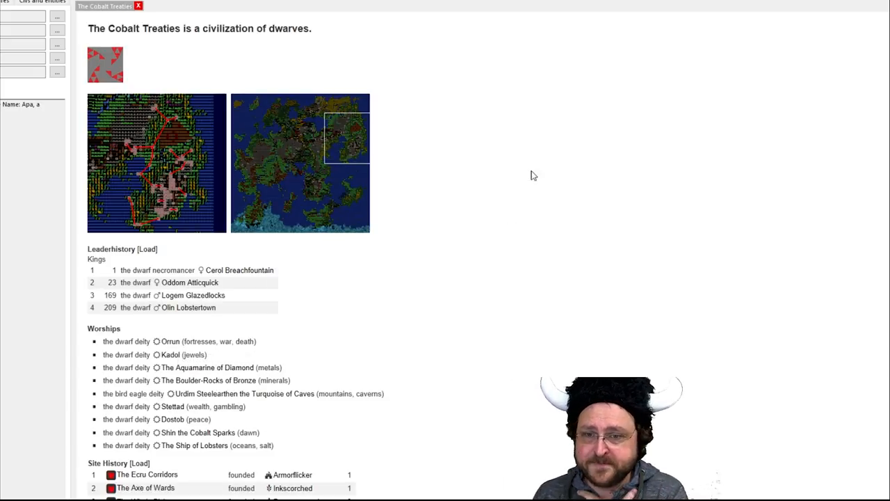
{"action": "scroll", "scroll_direction": "down", "scroll_amount": 3}
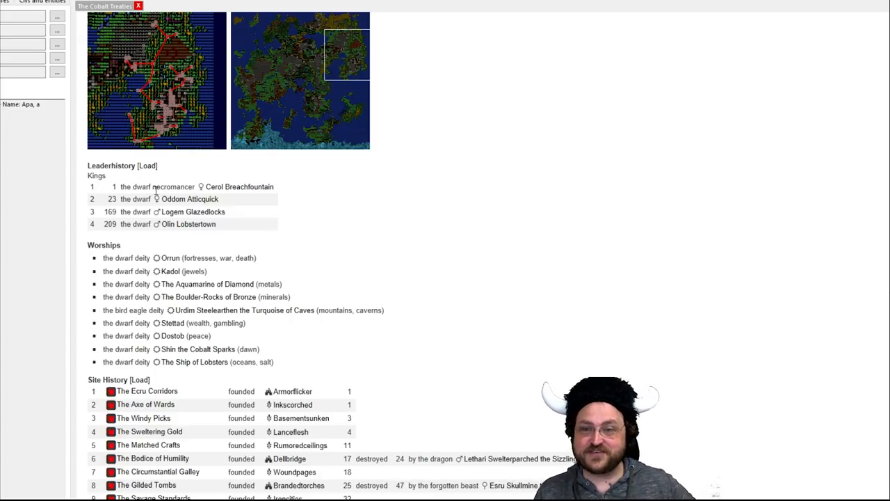
{"action": "mouse_move", "coordinate": [159, 189]}
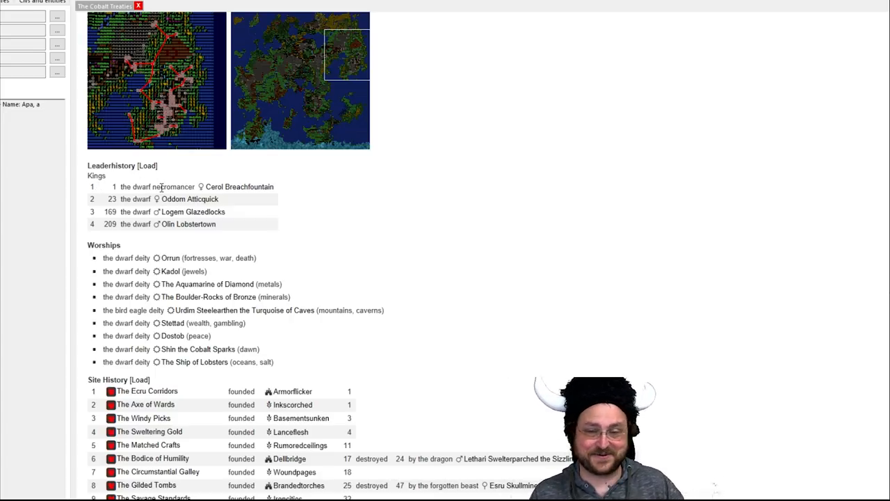
{"action": "mouse_move", "coordinate": [498, 194]}
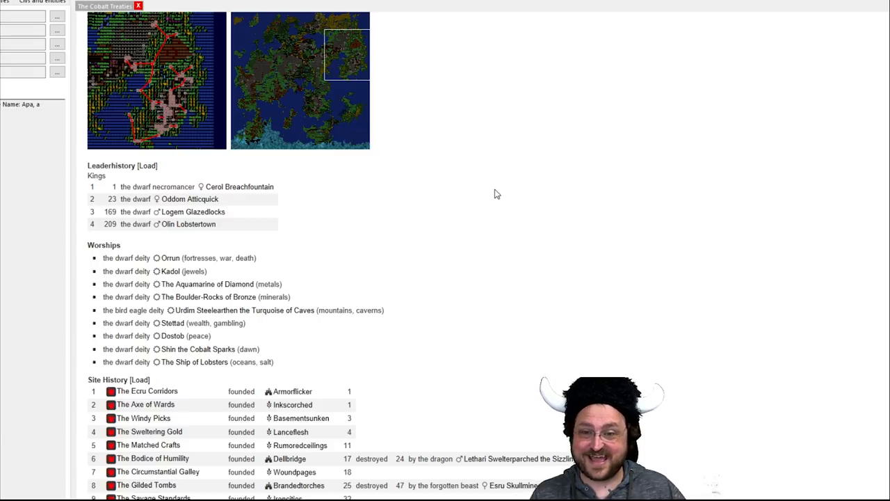
{"action": "scroll", "scroll_direction": "down", "scroll_amount": 3}
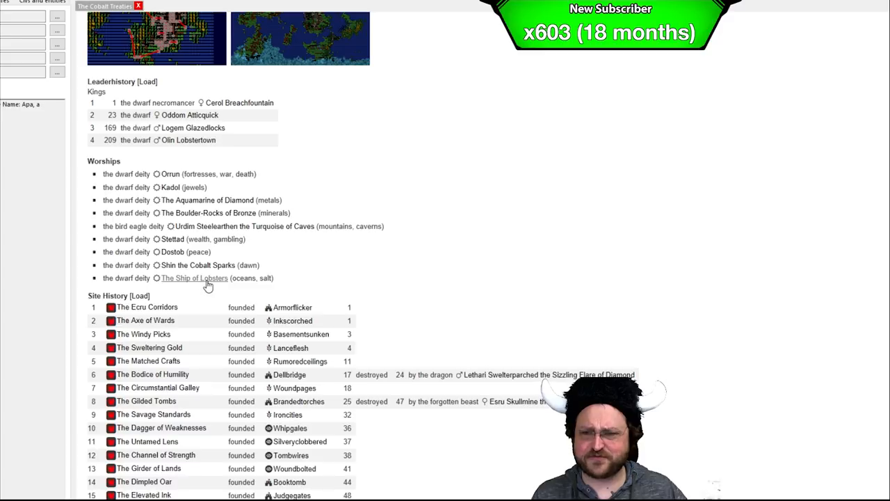
{"action": "mouse_move", "coordinate": [262, 292]}
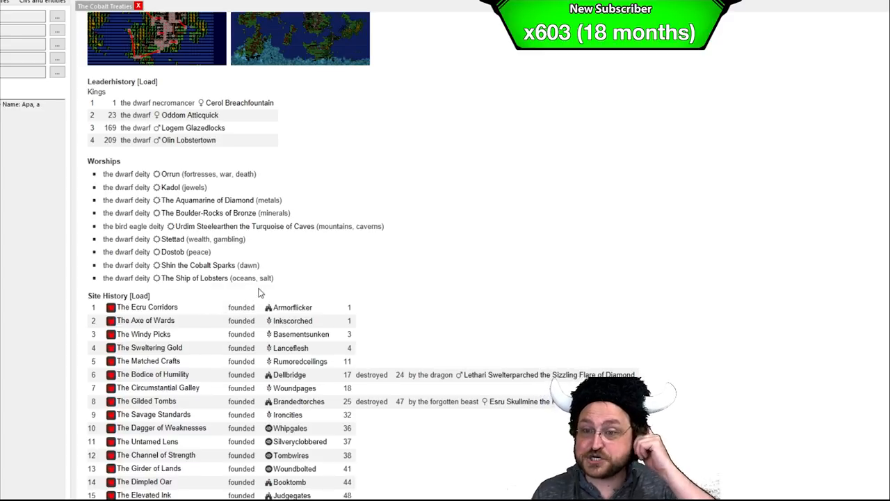
{"action": "mouse_move", "coordinate": [354, 258]}
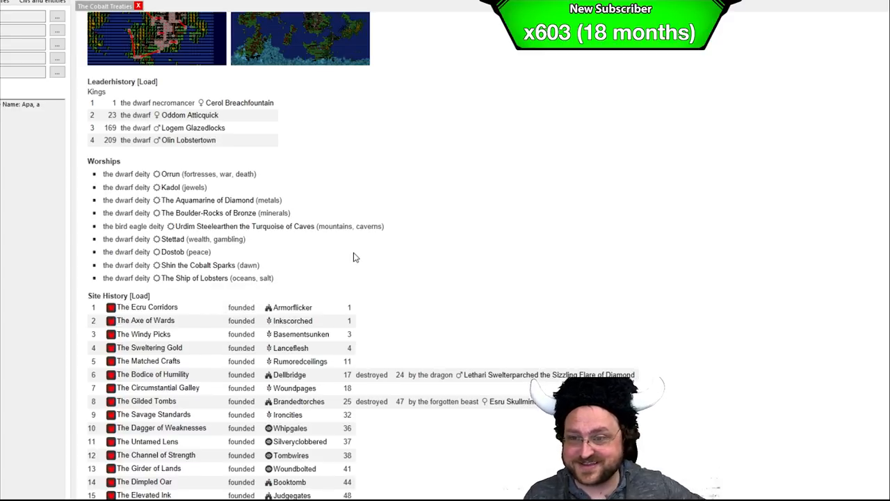
{"action": "scroll", "scroll_direction": "down", "scroll_amount": 3}
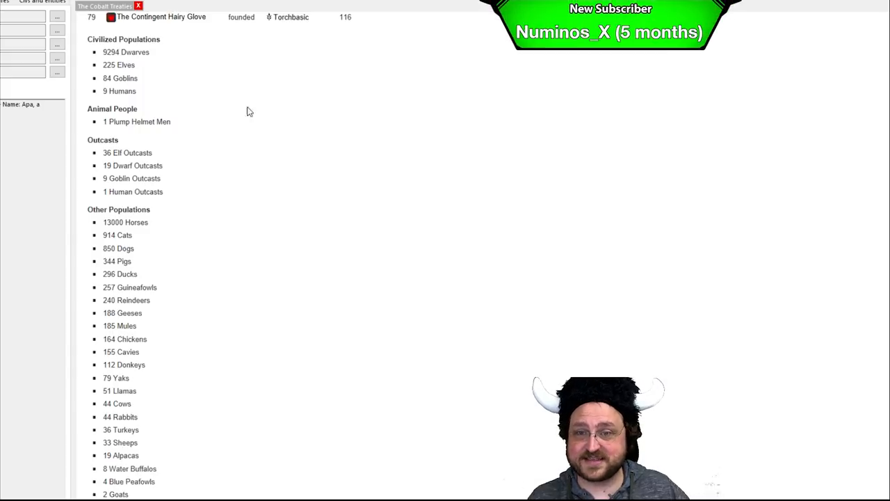
{"action": "scroll", "scroll_direction": "down", "scroll_amount": 3}
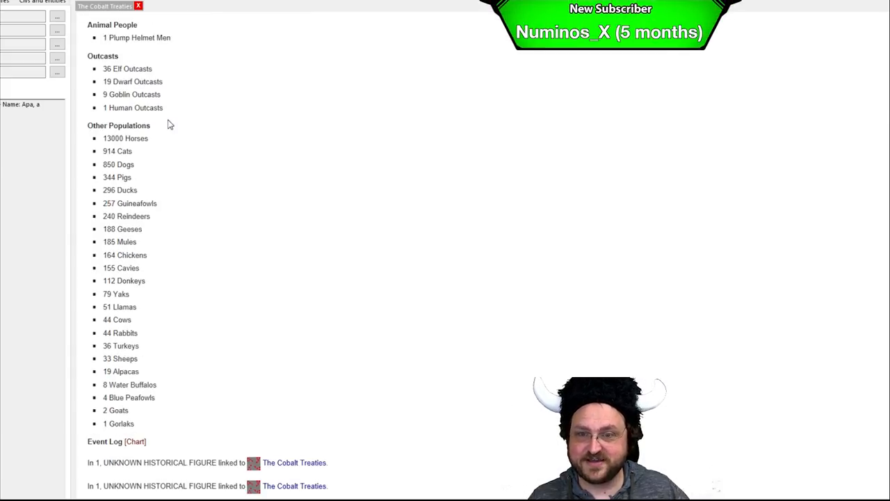
{"action": "scroll", "scroll_direction": "down", "scroll_amount": 3}
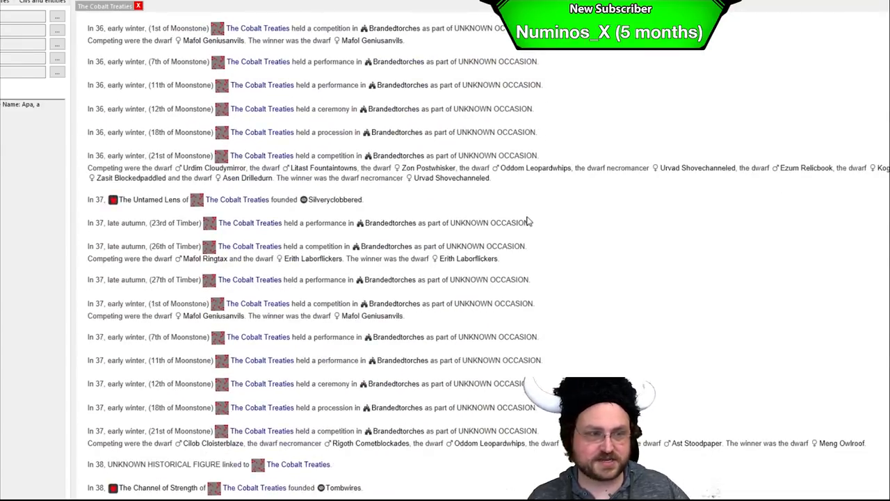
{"action": "scroll", "scroll_direction": "down", "scroll_amount": 3}
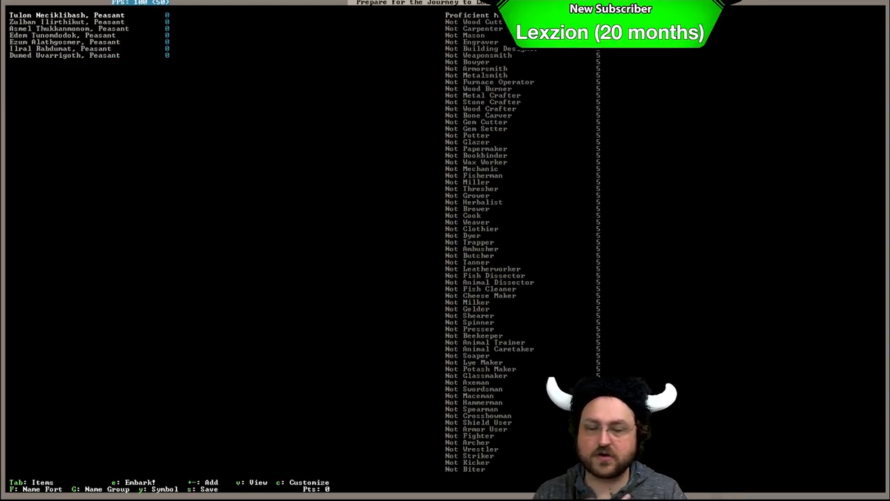
{"action": "mouse_move", "coordinate": [360, 319]}
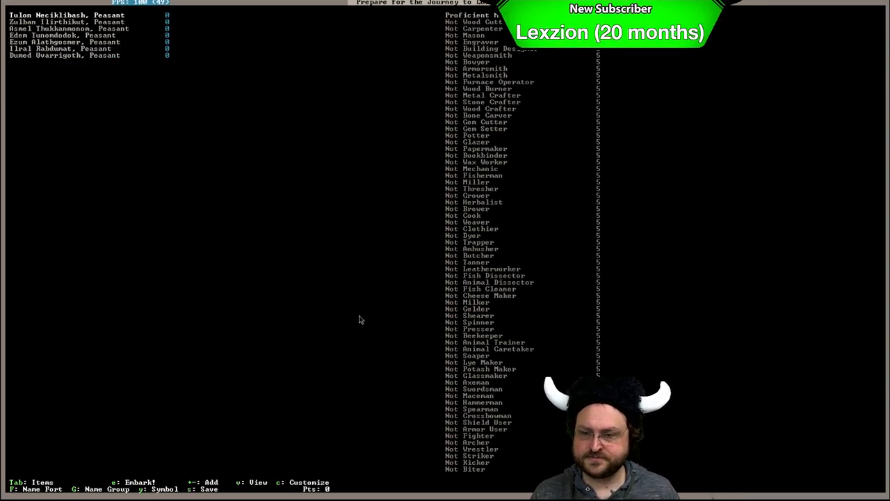
- Nickname the first dwarf 'markster' and the next one 'oatthedawf'
{"action": "key", "text": "c"}
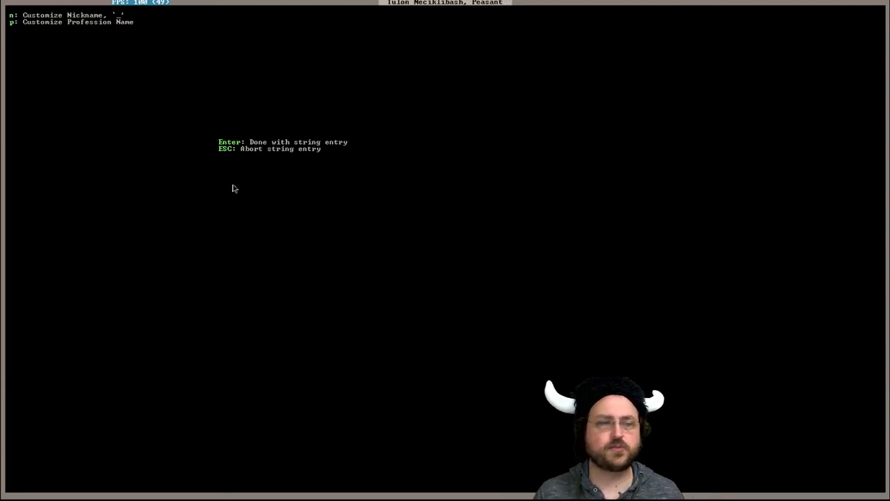
{"action": "type", "text": "mark"}
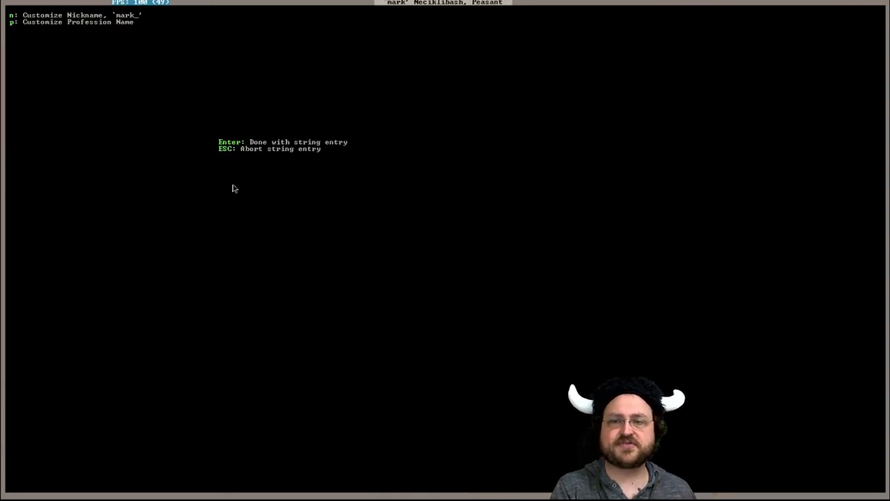
{"action": "type", "text": "ster"}
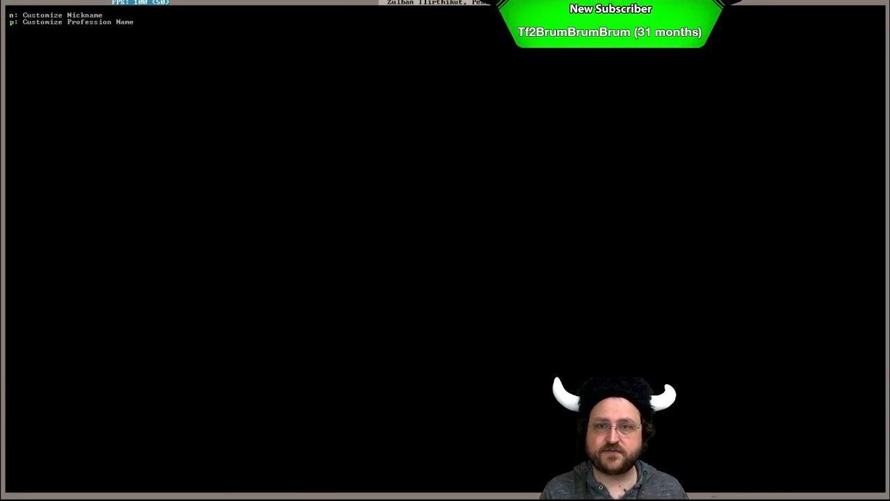
{"action": "key", "text": "n"}
{"action": "type", "text": "g"}
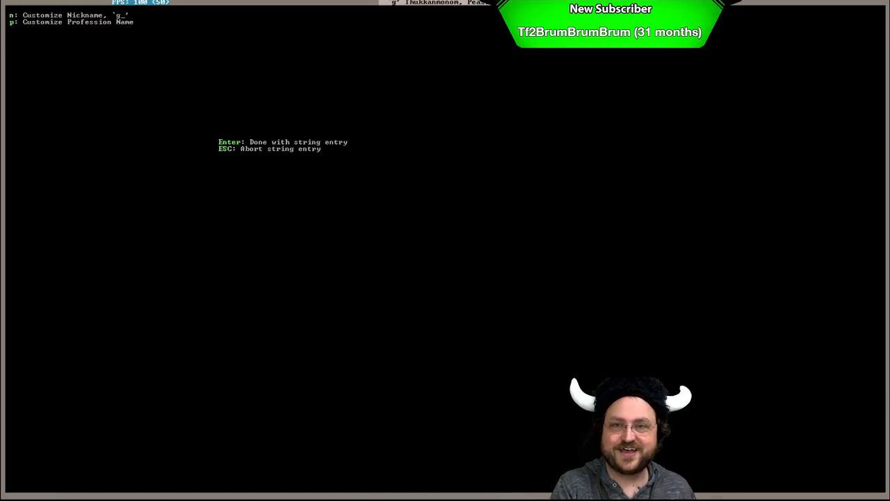
{"action": "type", "text": "oatthedawf"}
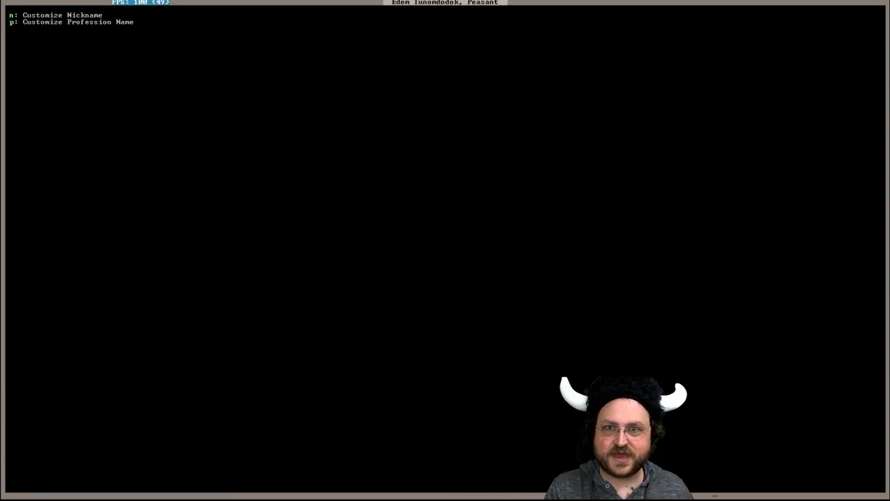
- Nickname another dwarf 'mcsharkytyty' and start the next one with 'feli'
{"action": "key", "text": "n"}
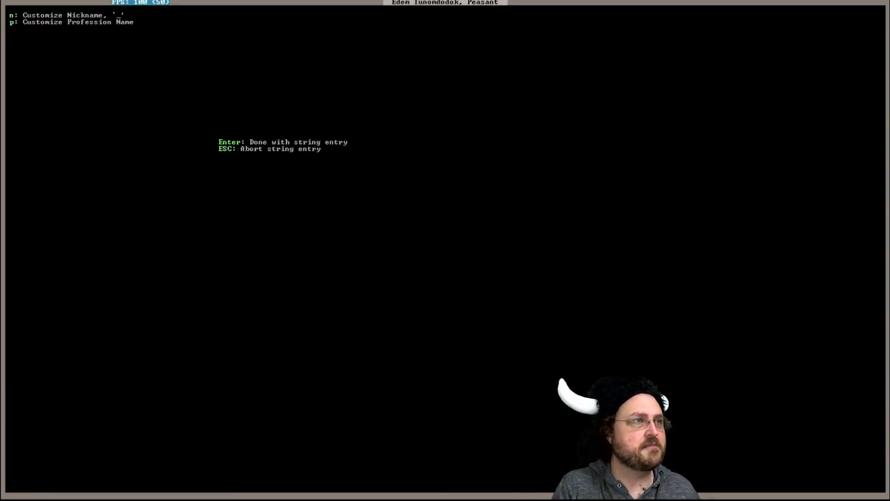
{"action": "type", "text": "mcshark"}
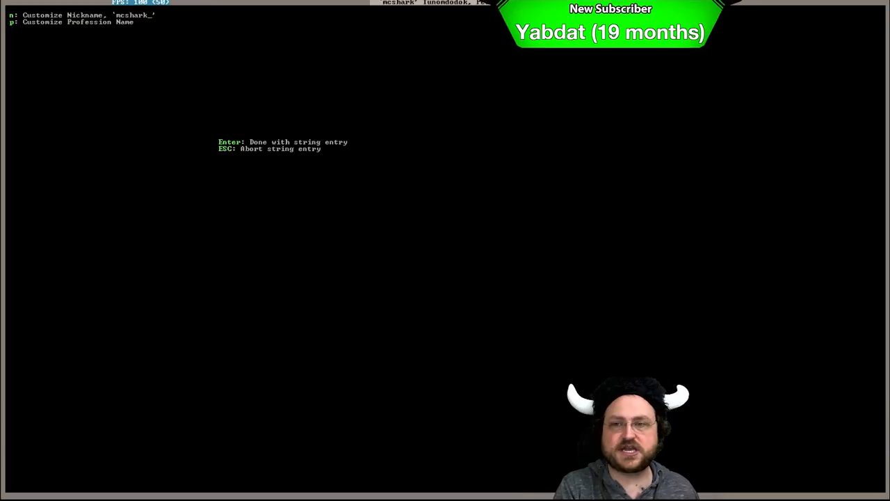
{"action": "type", "text": "y"}
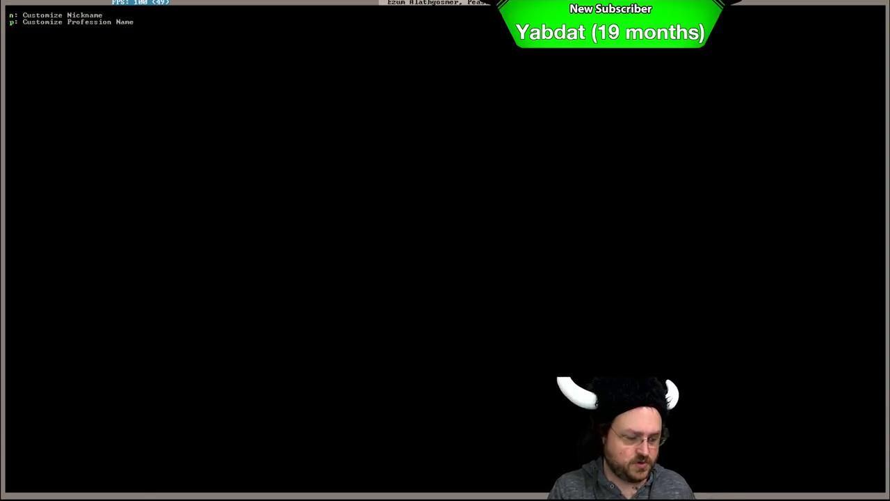
{"action": "type", "text": "ty"}
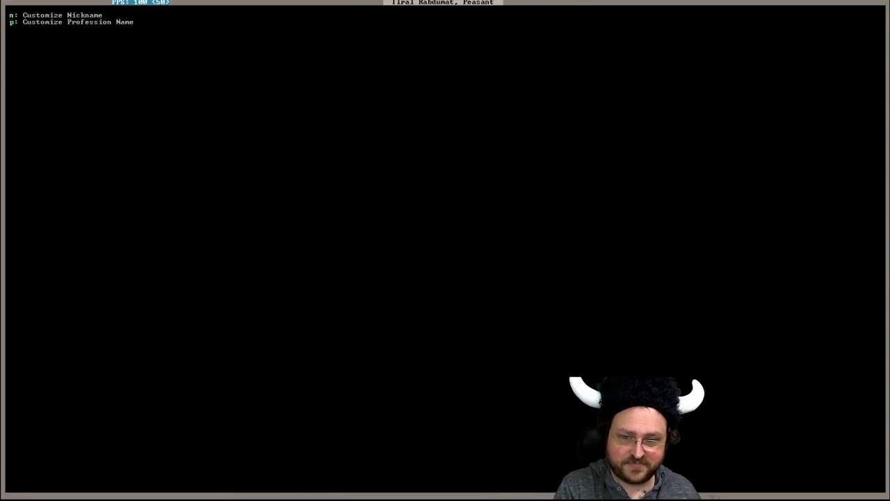
{"action": "key", "text": "n"}
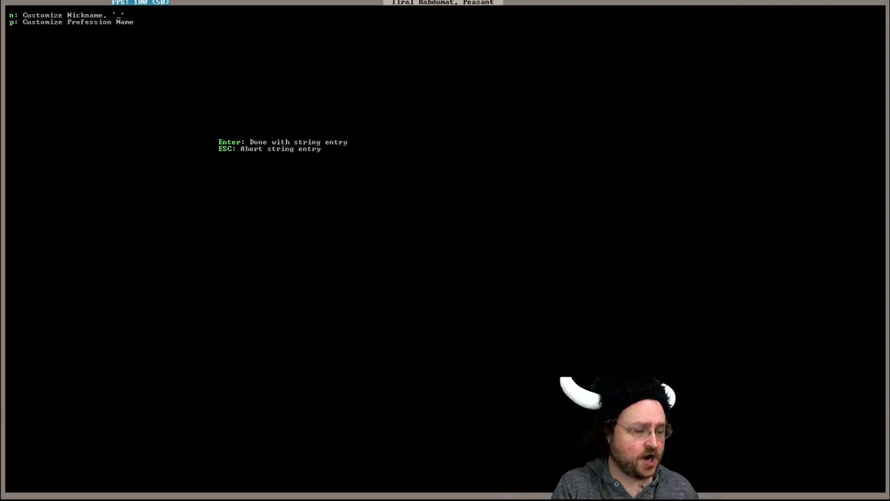
{"action": "type", "text": "felixgarner"}
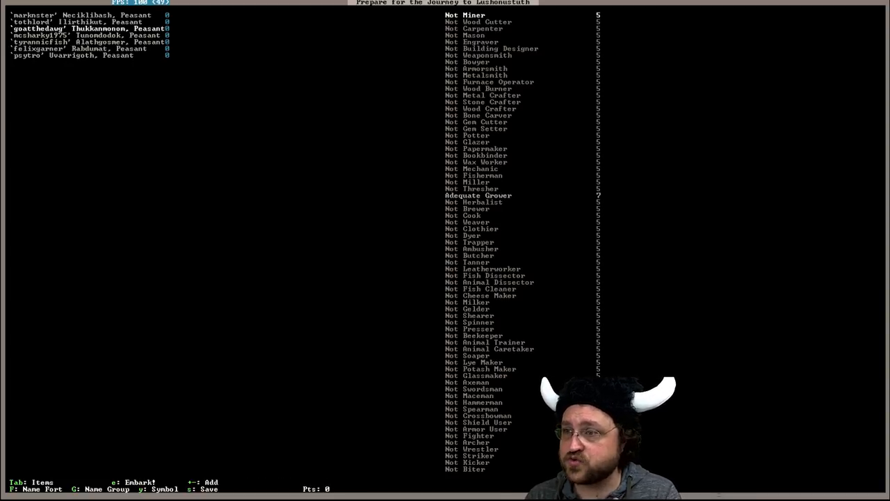
- Scroll the skill list toward the Wood Cutter, Mechanic, Brewer and Cook entries
{"action": "scroll", "scroll_direction": "down", "scroll_amount": 3}
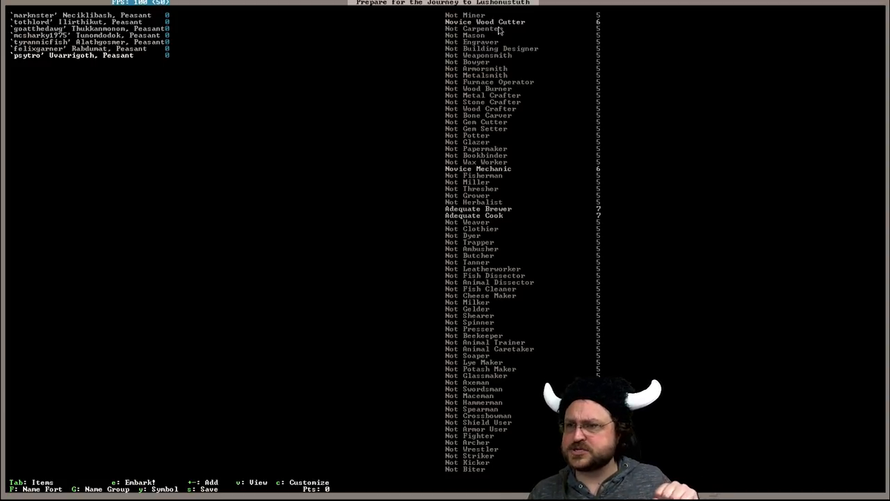
{"action": "mouse_move", "coordinate": [493, 217]}
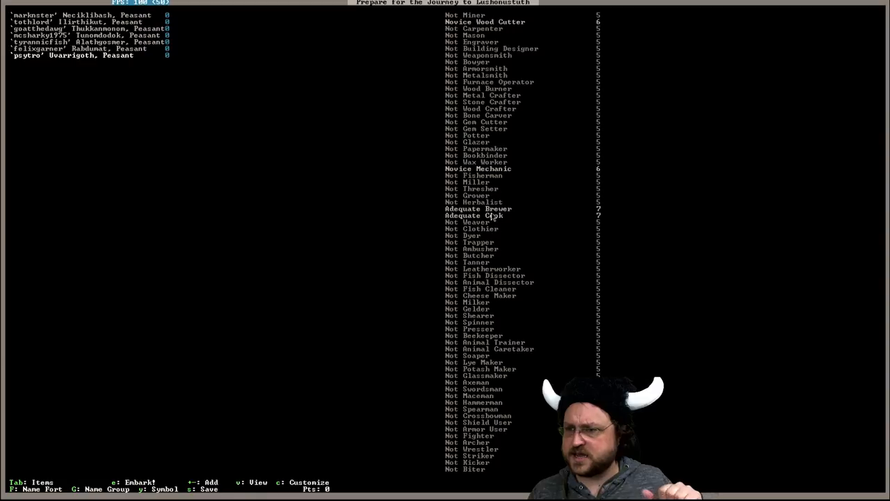
{"action": "mouse_move", "coordinate": [365, 323]}
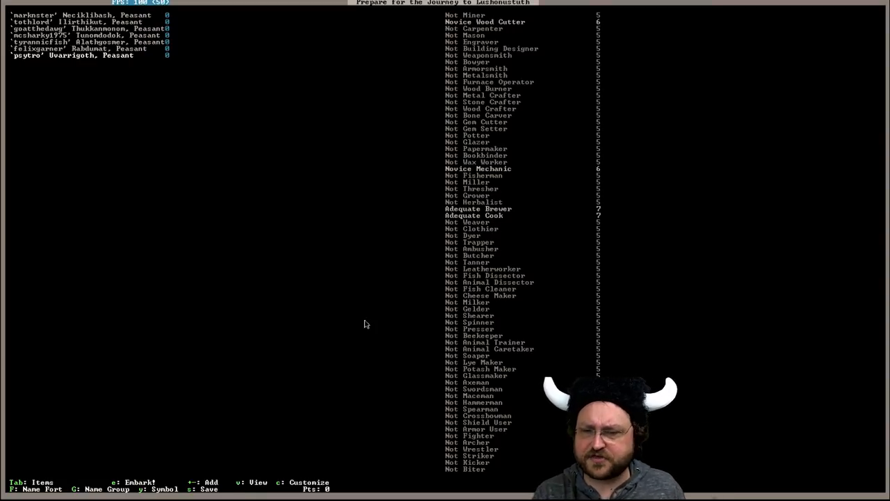
{"action": "key", "text": "Tab"}
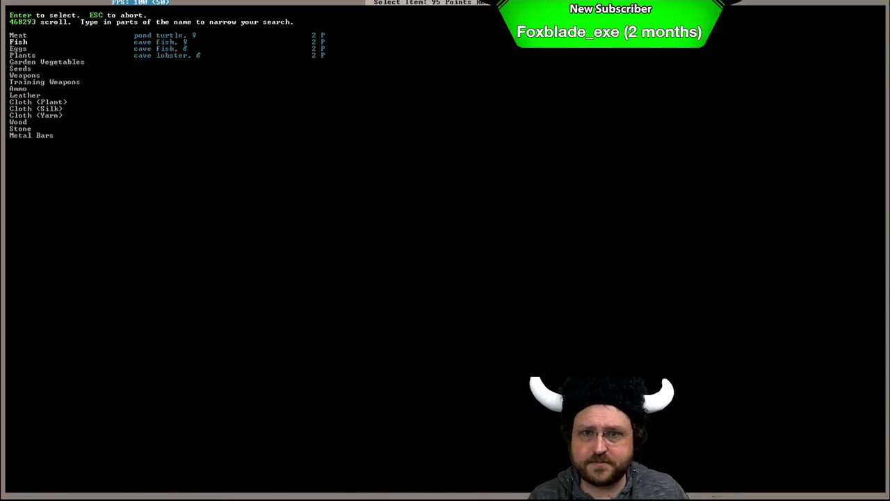
- Filter the embark Select Item list with 'aNVI' to find an anvil
{"action": "left_click", "coordinate": [36, 108]}
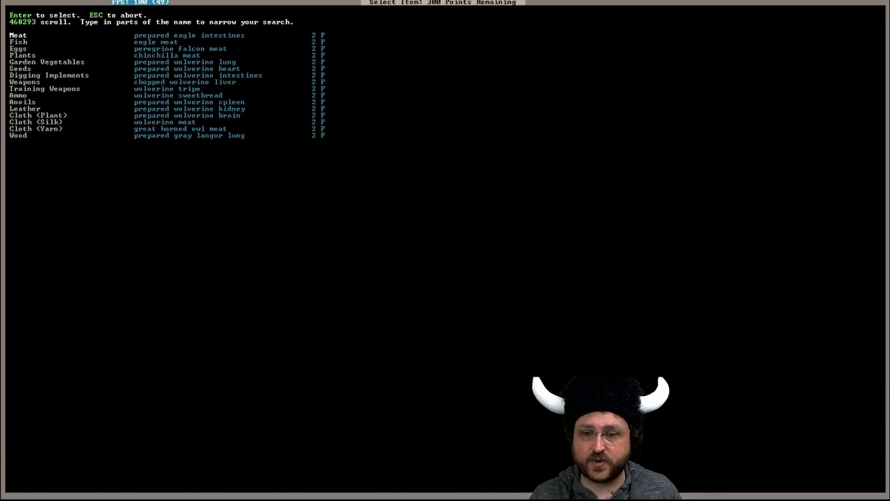
{"action": "type", "text": "a"}
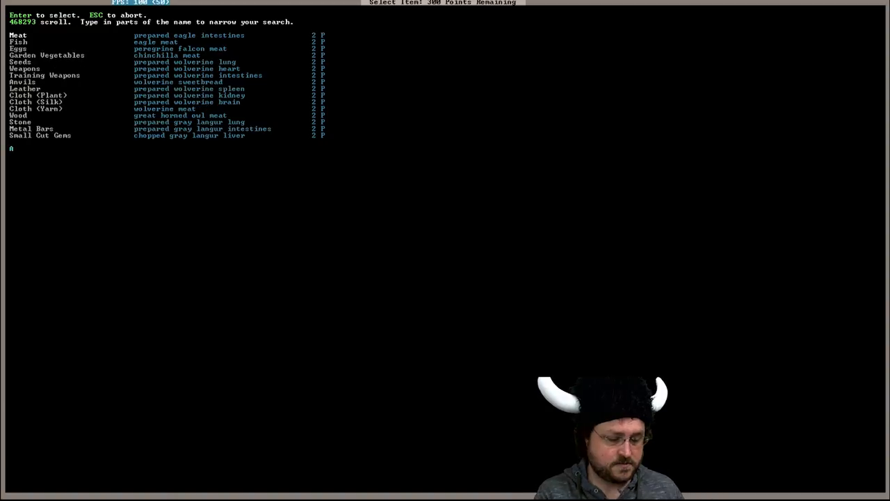
{"action": "type", "text": "NVI"}
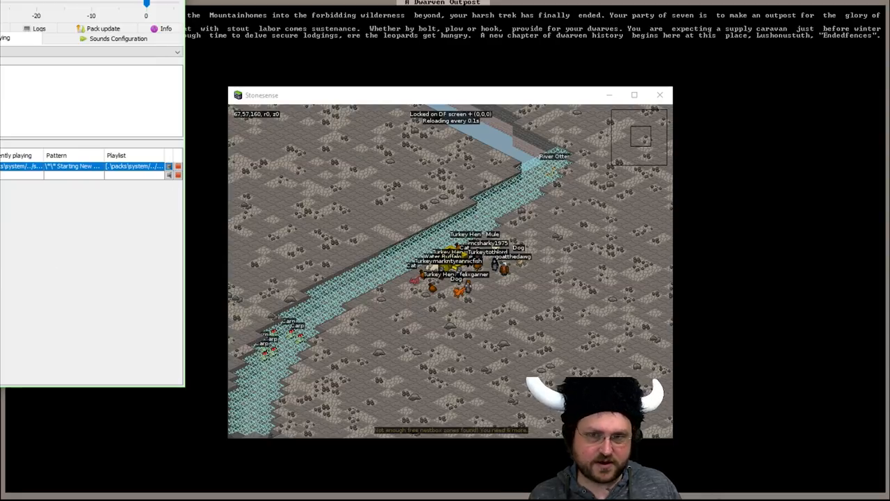
- Show the sound configuration files in Soundsense and reload the configuration
{"action": "left_click", "coordinate": [117, 38]}
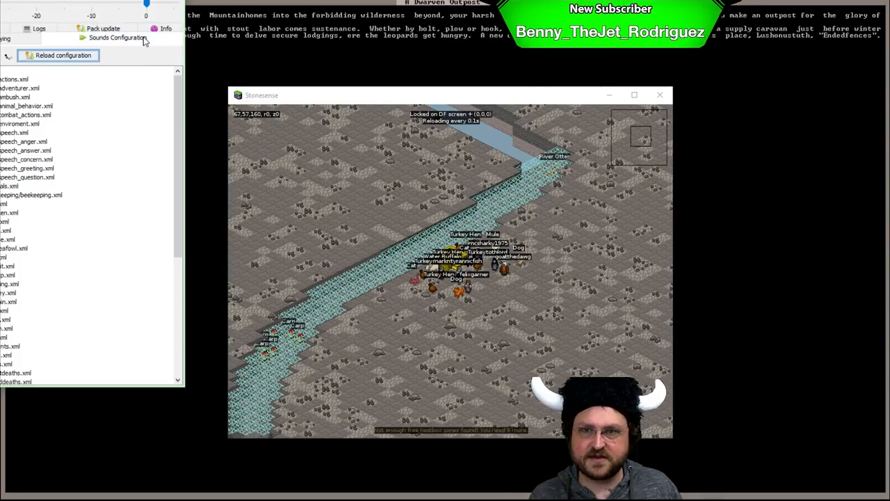
{"action": "left_click", "coordinate": [117, 39]}
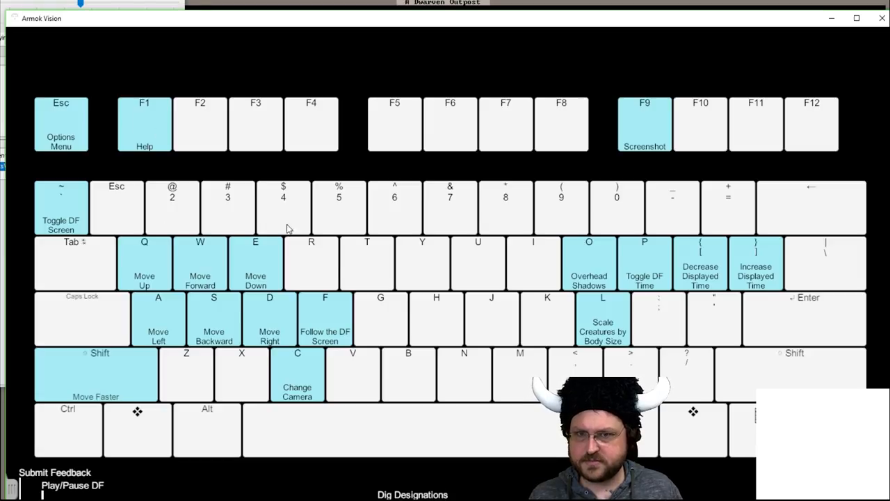
{"action": "mouse_move", "coordinate": [837, 121]}
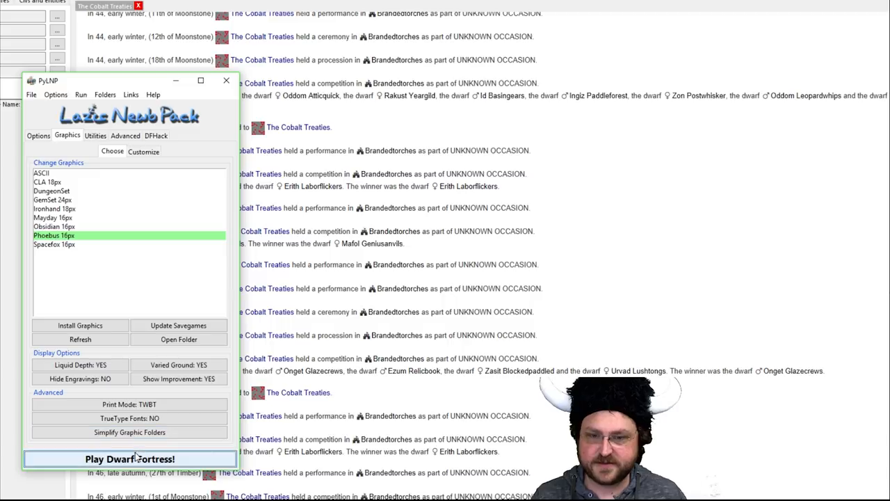
- Launch Dwarf Fortress with its companion tools and answer the Dwarf Therapist prompt
{"action": "left_click", "coordinate": [130, 459]}
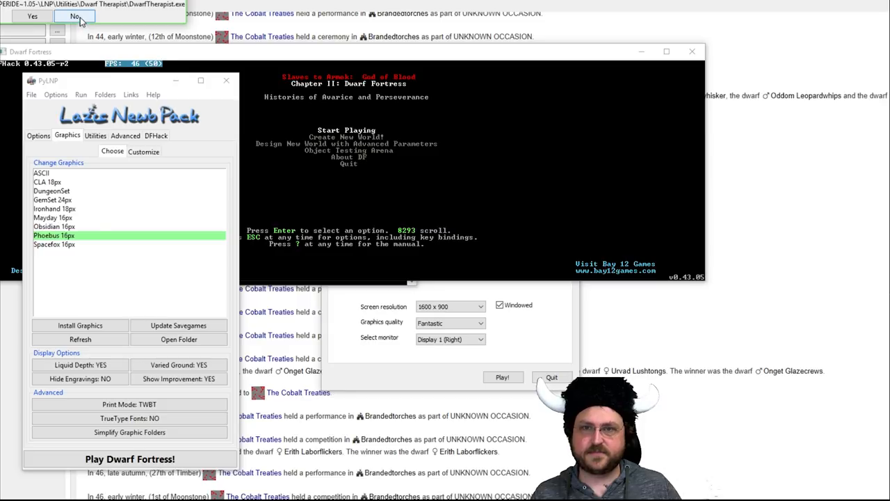
{"action": "left_click", "coordinate": [94, 136]}
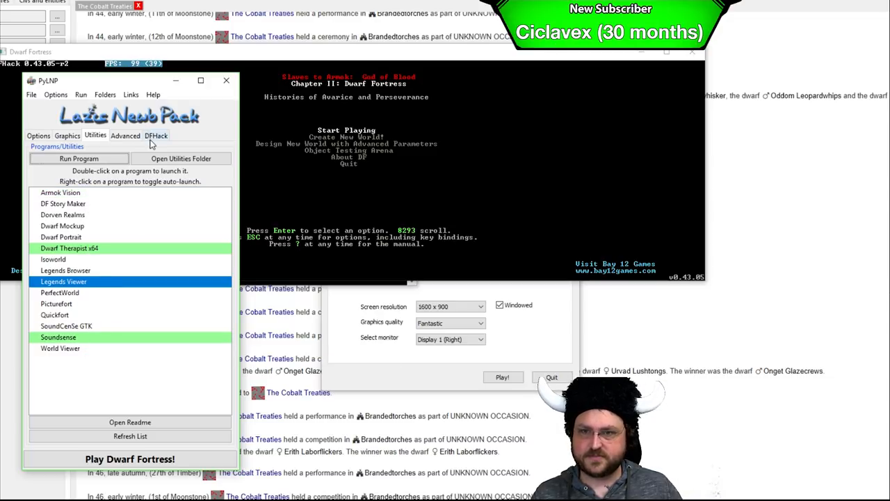
- Look over PyLNP's Graphics, Utilities and Advanced settings tabs
{"action": "left_click", "coordinate": [67, 135]}
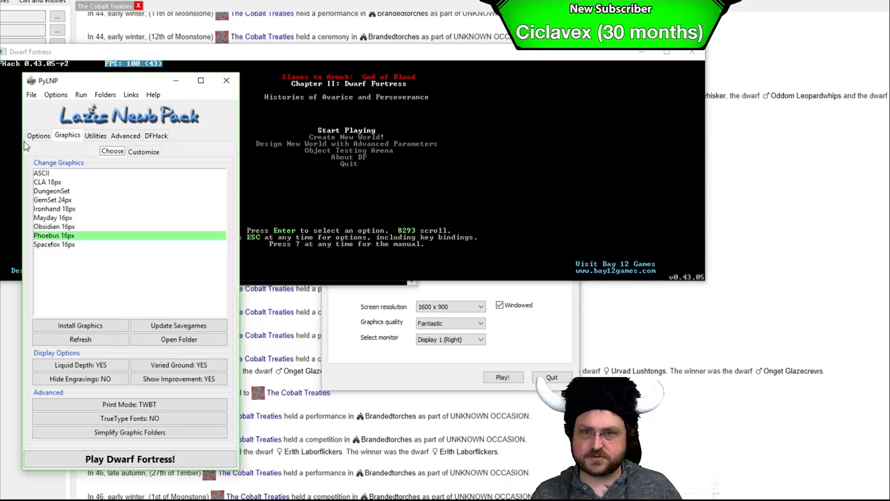
{"action": "left_click", "coordinate": [39, 135]}
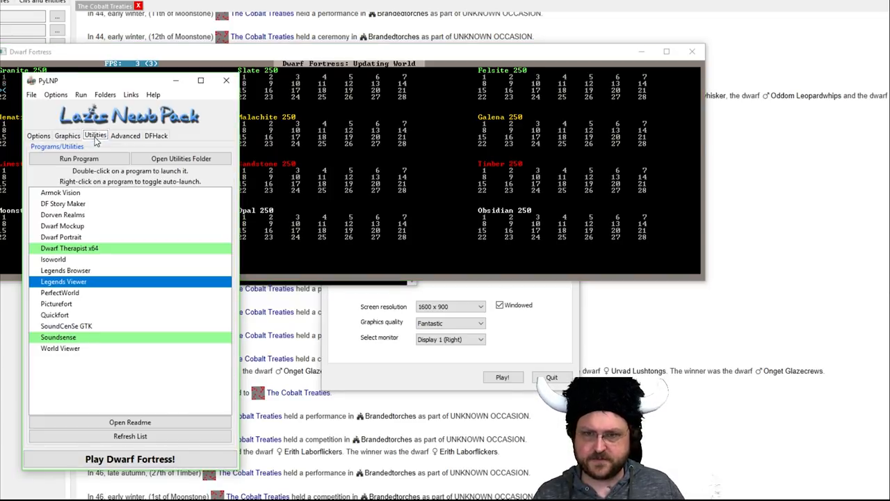
{"action": "left_click", "coordinate": [125, 135]}
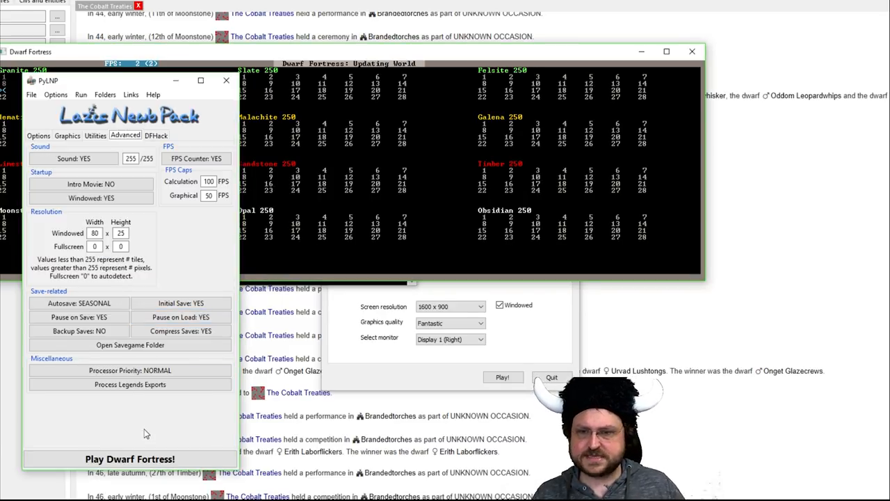
{"action": "left_click", "coordinate": [155, 135]}
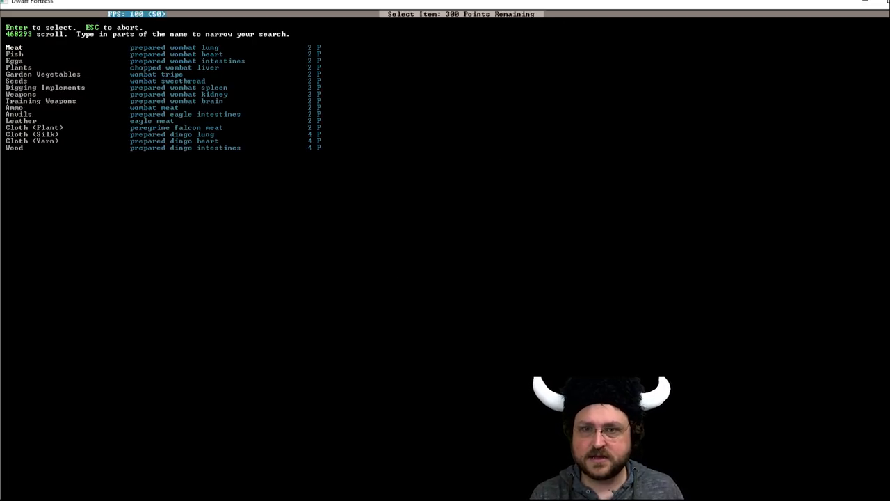
- Pick an extra starting good from the Select Item supplies list
{"action": "left_click", "coordinate": [20, 114]}
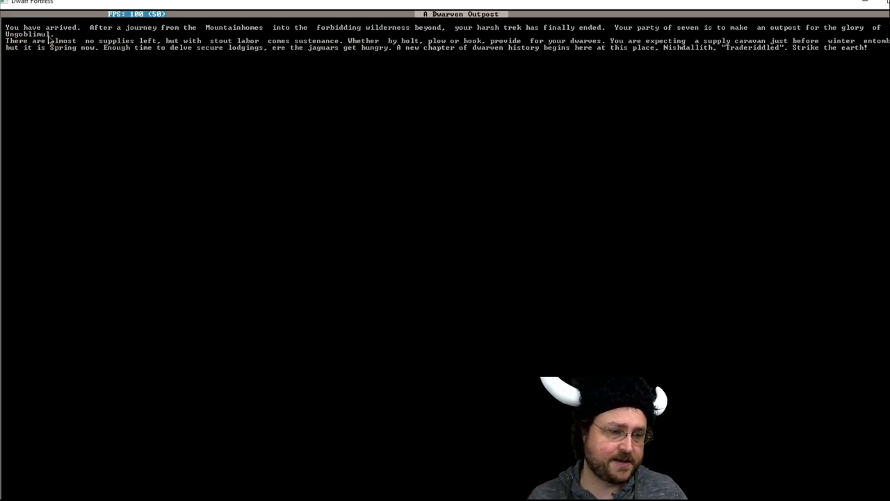
{"action": "mouse_move", "coordinate": [89, 86]}
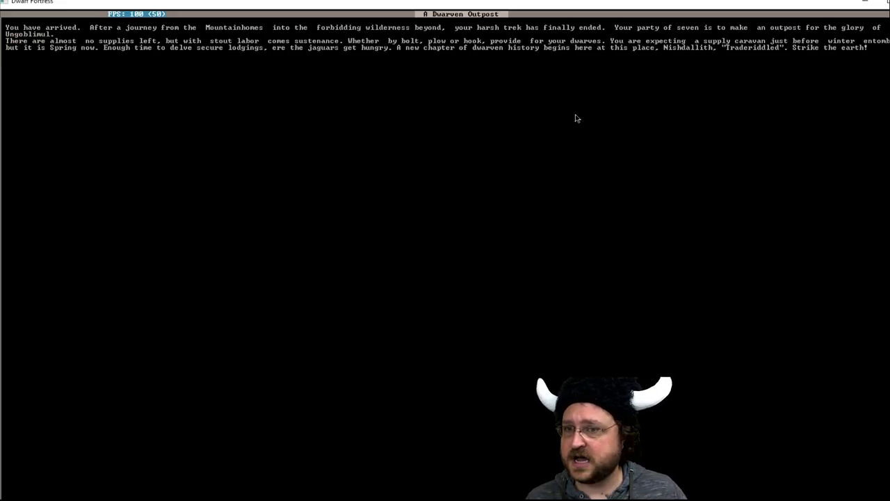
{"action": "mouse_move", "coordinate": [681, 175]}
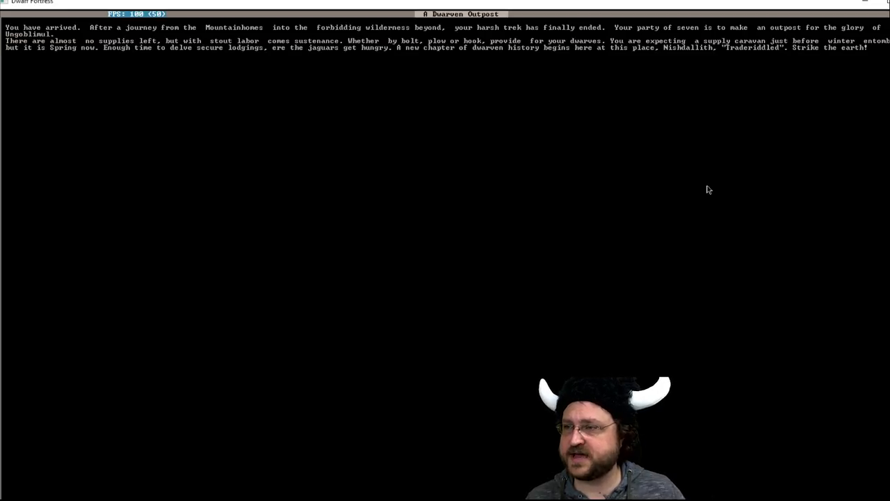
{"action": "mouse_move", "coordinate": [158, 84]}
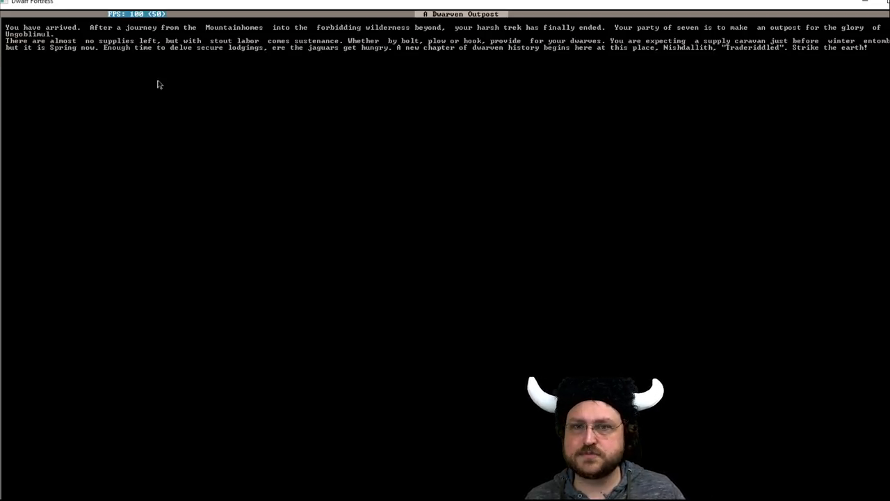
{"action": "mouse_move", "coordinate": [341, 150]}
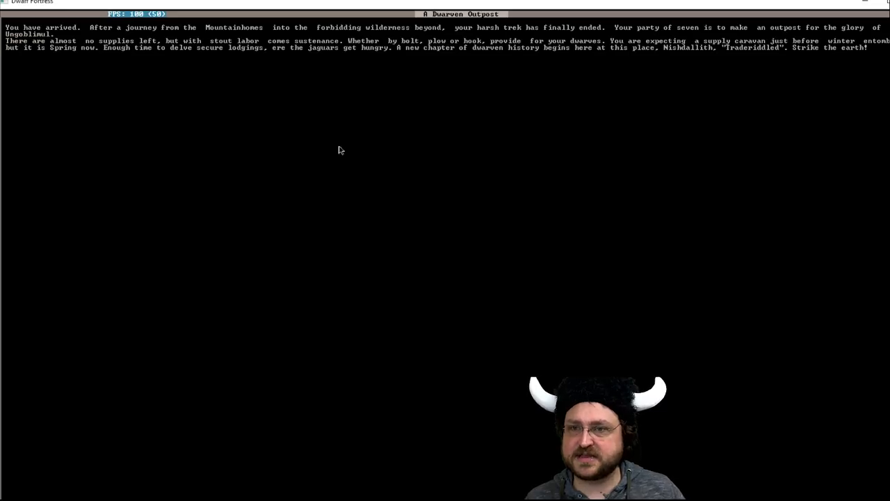
{"action": "mouse_move", "coordinate": [370, 107]}
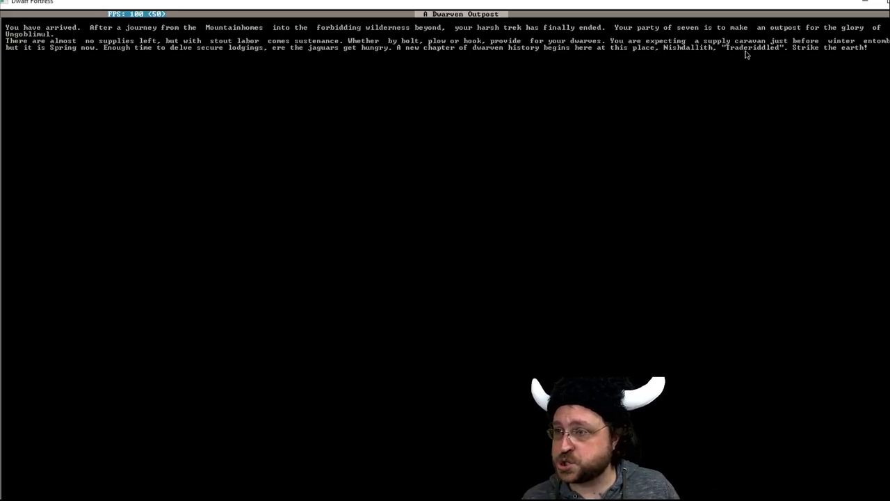
{"action": "mouse_move", "coordinate": [687, 186]}
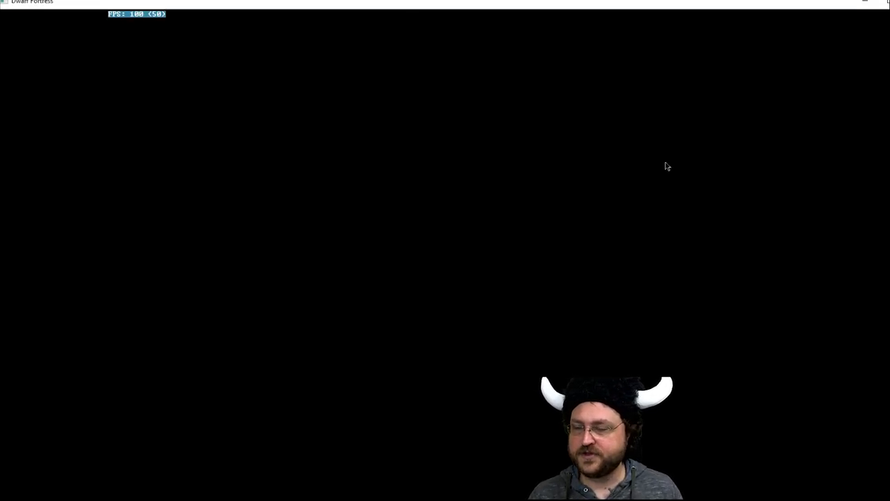
{"action": "mouse_move", "coordinate": [354, 192]}
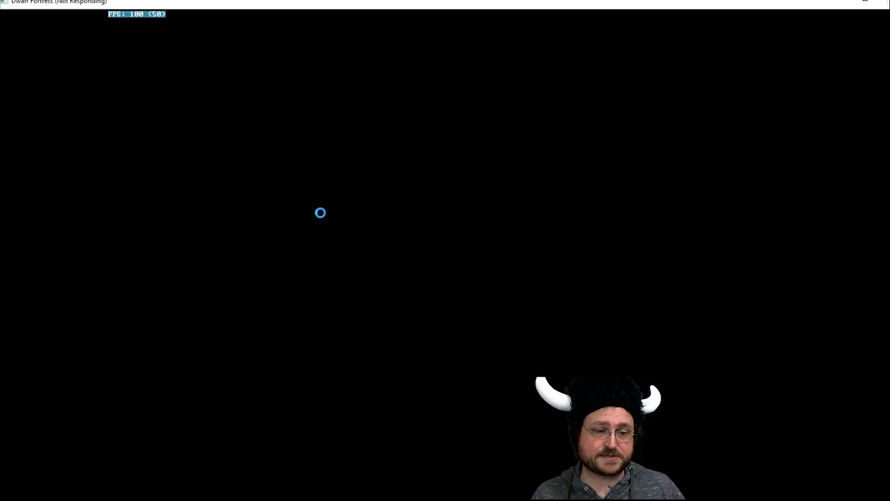
{"action": "mouse_move", "coordinate": [198, 300]}
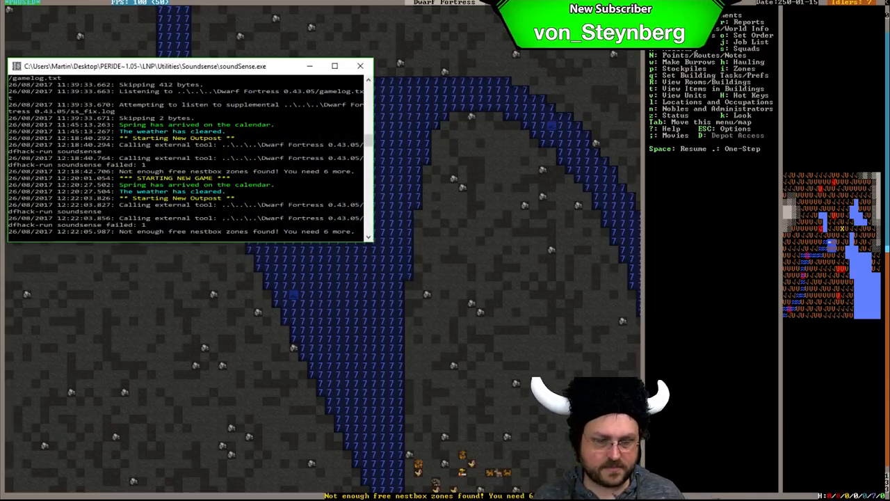
{"action": "left_click", "coordinate": [359, 66]}
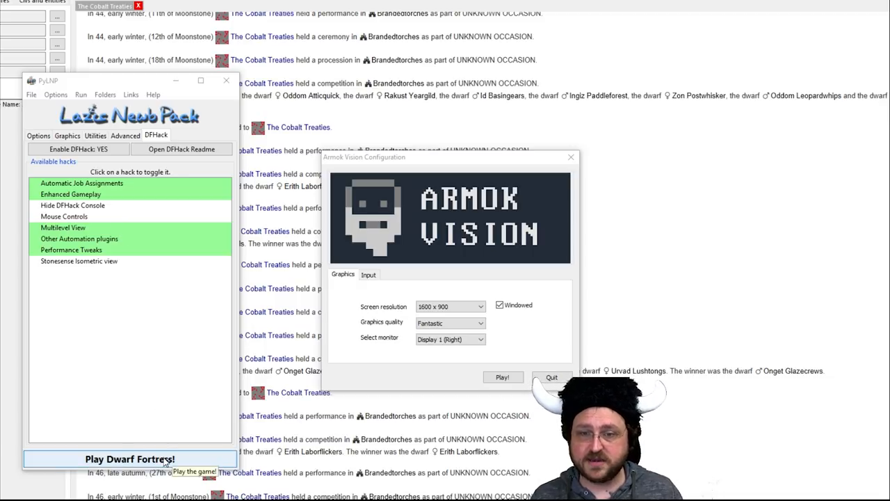
- Bring the running Dwarf Fortress game back to the front from PyLNP
{"action": "left_click", "coordinate": [131, 459]}
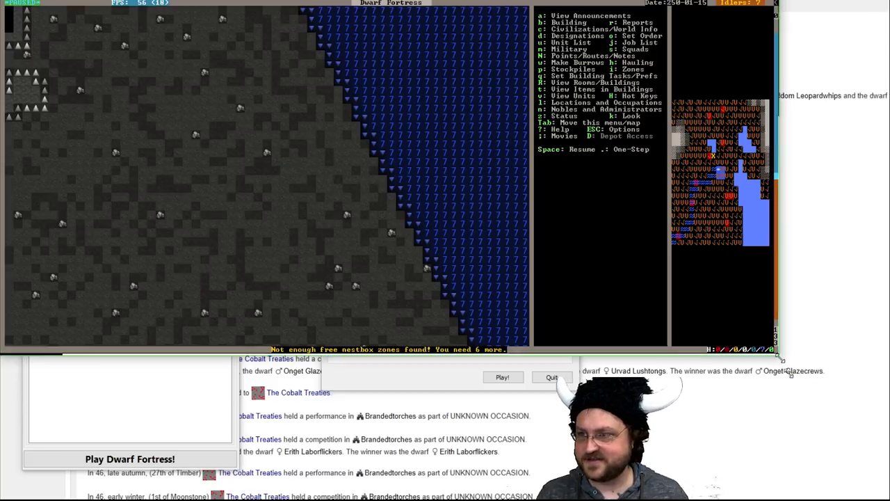
- Maximize Dwarf Fortress so the wagon camp beside the river fills the screen
{"action": "left_click", "coordinate": [502, 377]}
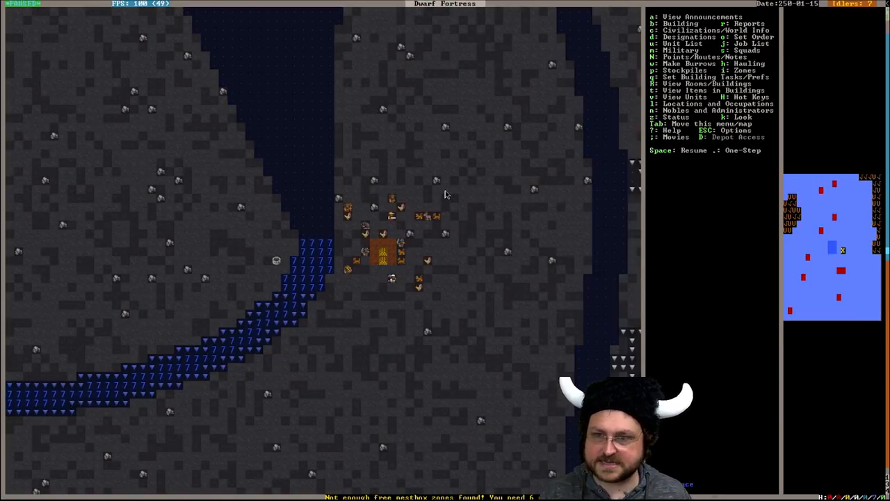
{"action": "mouse_move", "coordinate": [318, 256]}
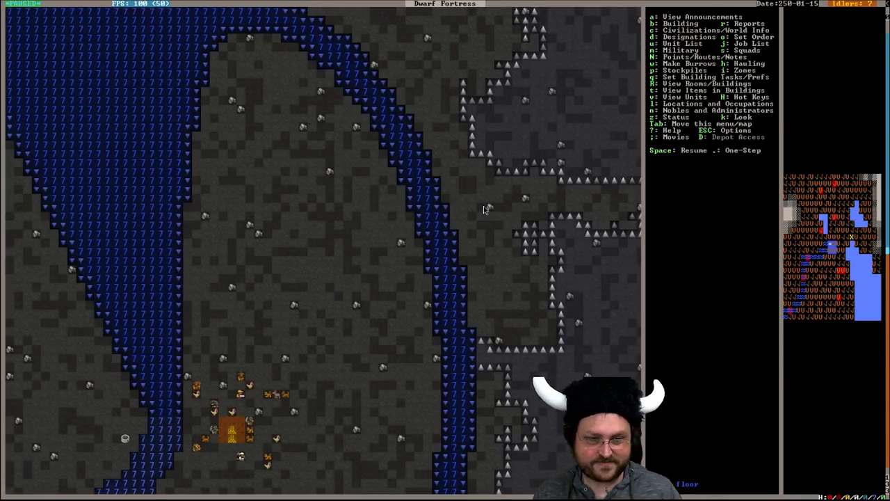
{"action": "mouse_move", "coordinate": [341, 253]}
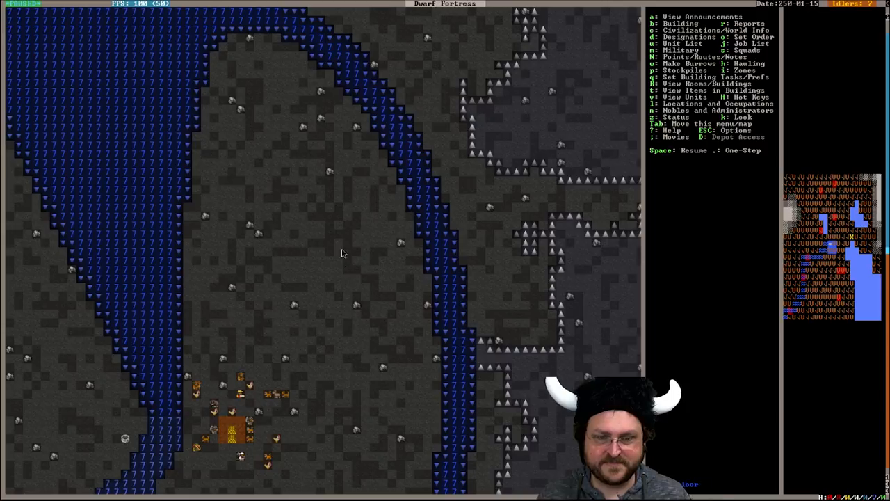
{"action": "mouse_move", "coordinate": [309, 154]}
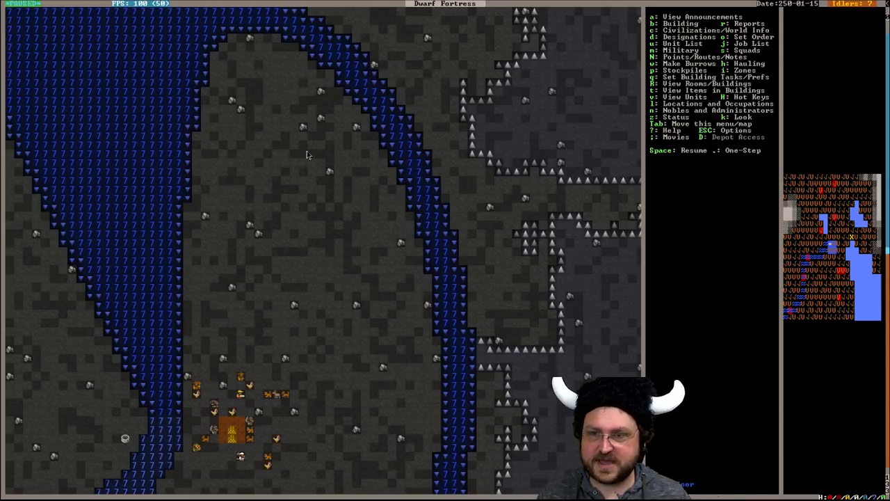
{"action": "mouse_move", "coordinate": [272, 233]}
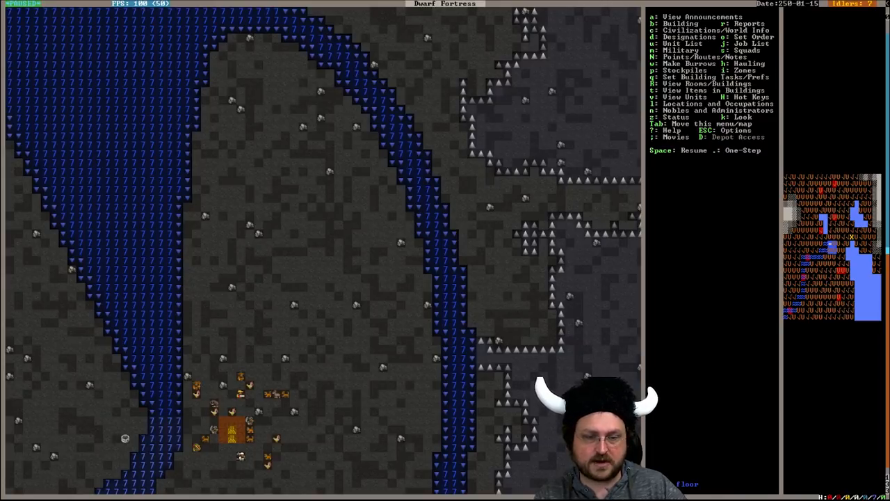
- Bring up the unit roster after surveying the river channels north of camp
{"action": "key", "text": "z"}
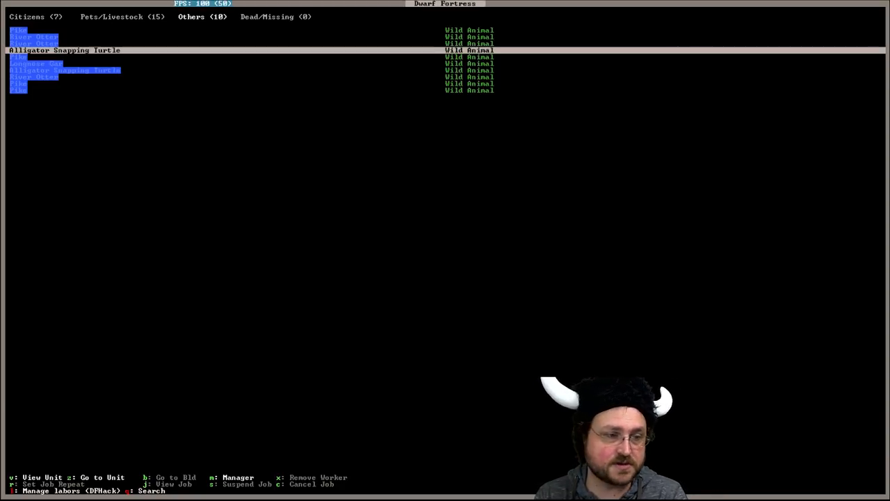
- Close the unit list and return to the river map
{"action": "key", "text": "Escape"}
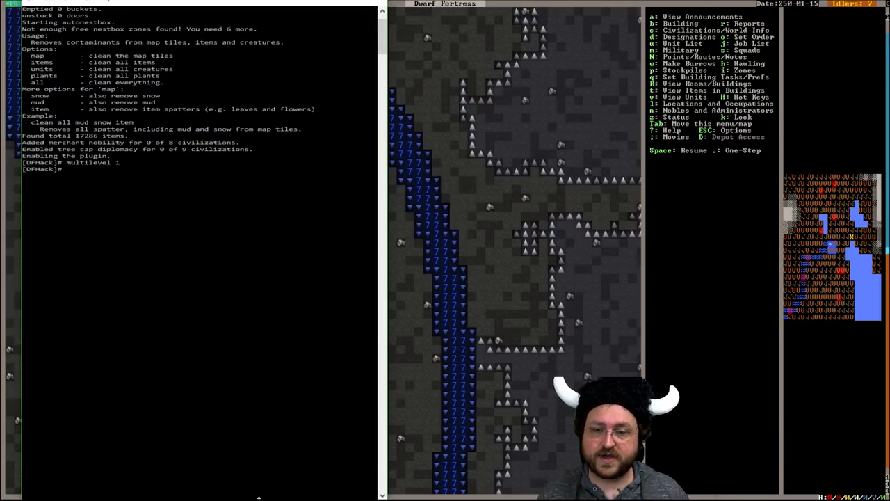
- Run the prospect survey of the map's stones, ores and gems in DFHack
{"action": "type", "text": "prospe"}
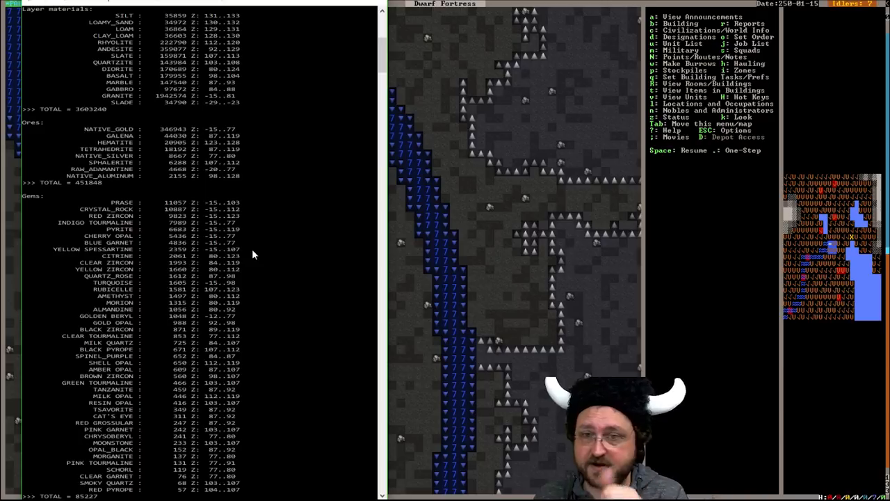
{"action": "mouse_move", "coordinate": [169, 224]}
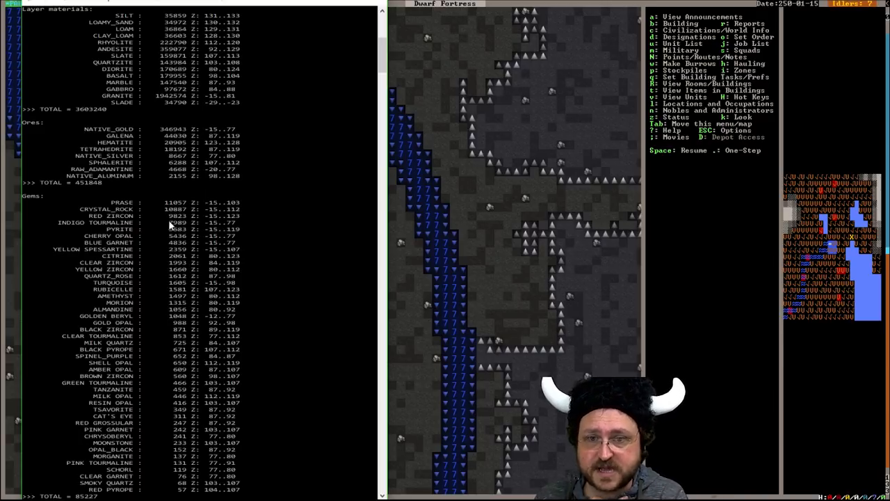
{"action": "scroll", "scroll_direction": "down", "scroll_amount": 3}
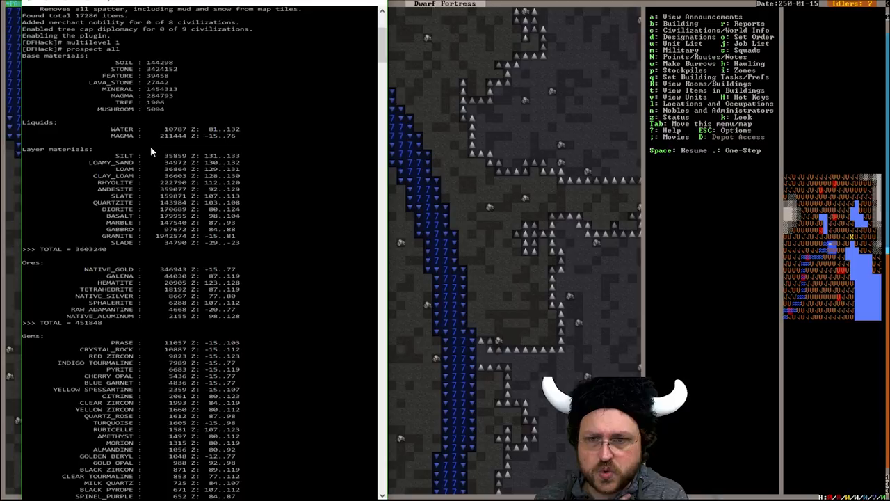
{"action": "mouse_move", "coordinate": [146, 242]}
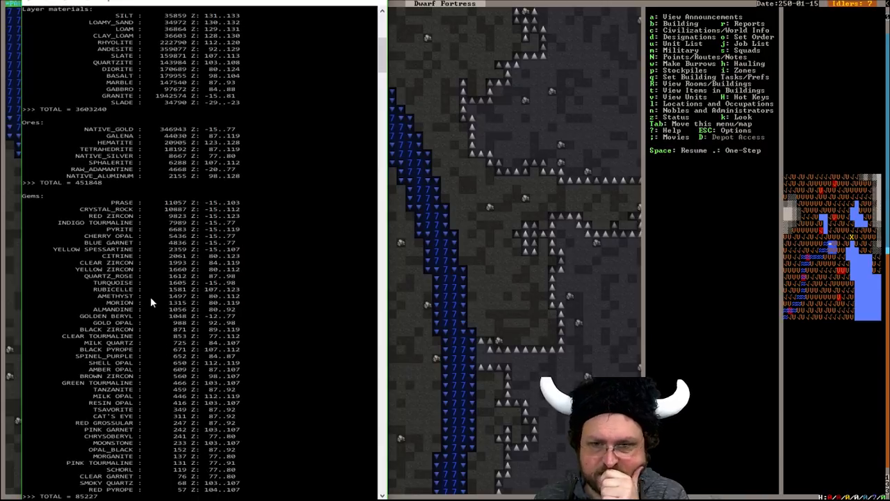
{"action": "scroll", "scroll_direction": "down", "scroll_amount": 3}
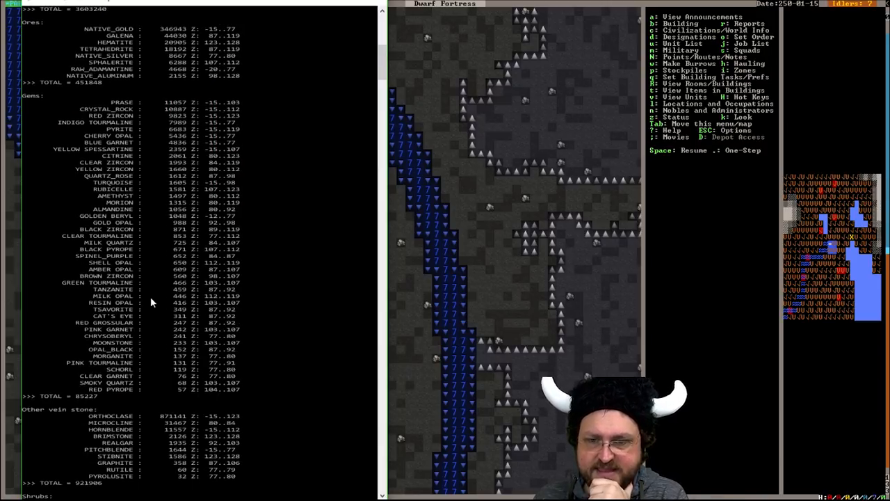
{"action": "scroll", "scroll_direction": "down", "scroll_amount": 3}
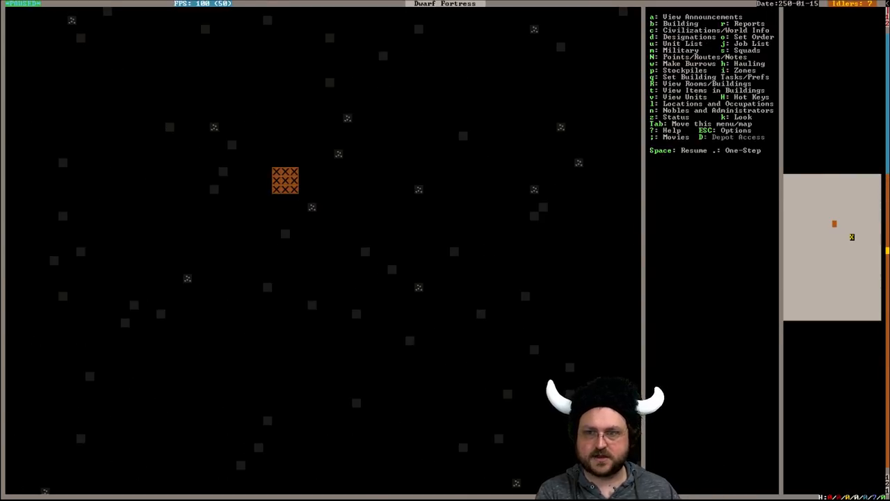
- Unpause the game so the dwarves start working at the wagon
{"action": "key", "text": "space"}
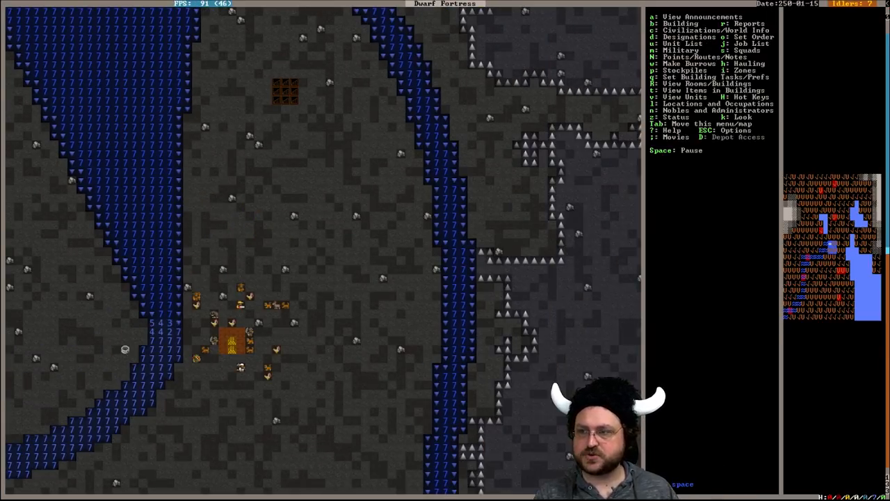